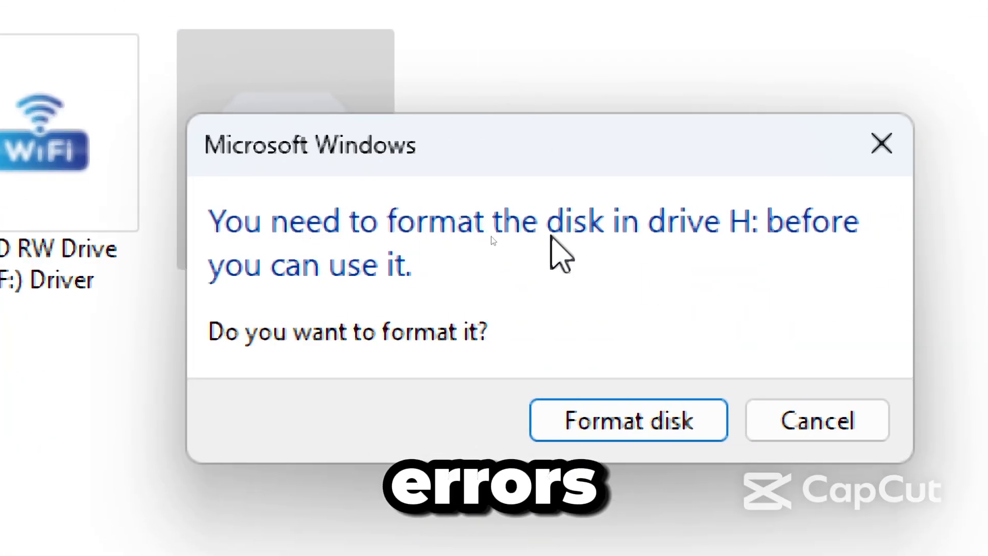
Agree to format RAW drive H:, start the format and confirm erasing all its data
left_click(629, 420)
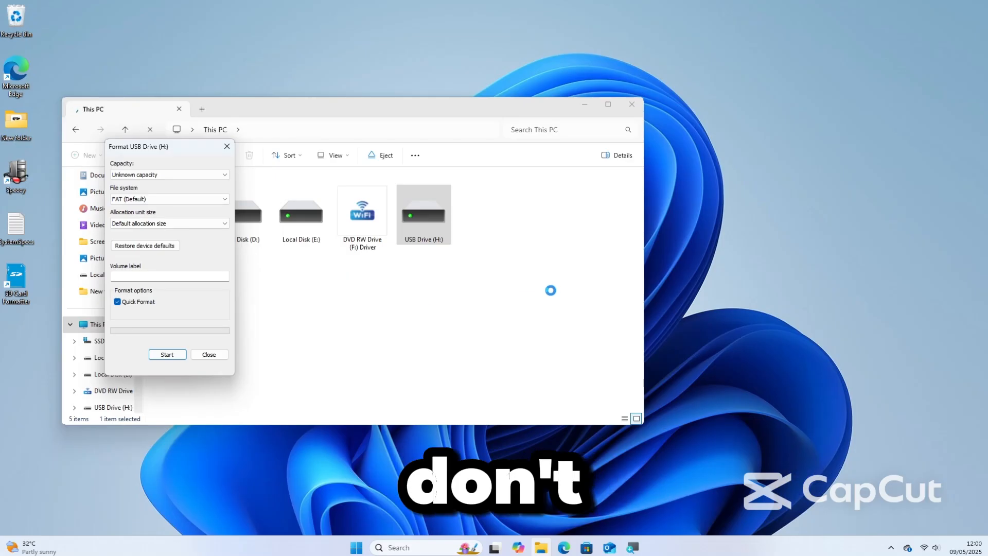
left_click(167, 354)
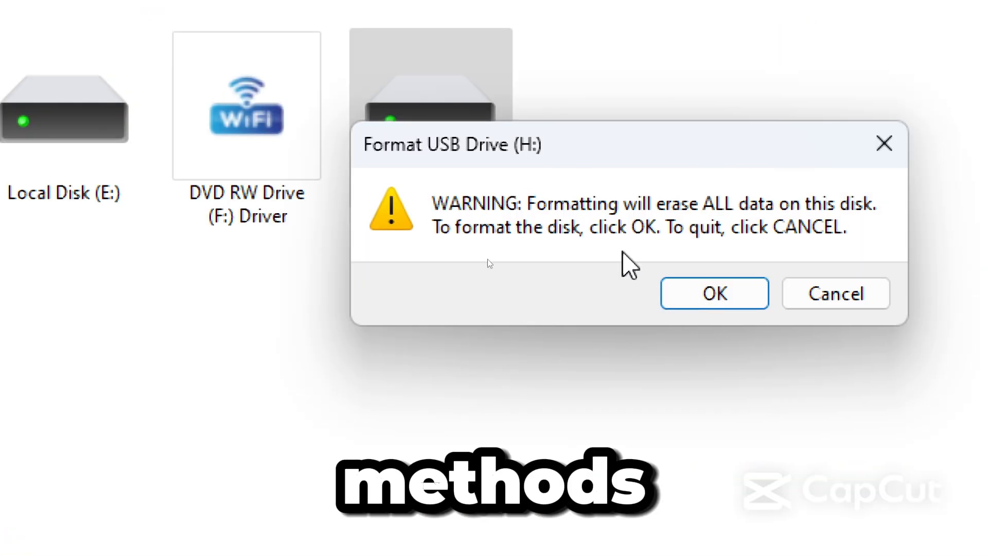
left_click(714, 292)
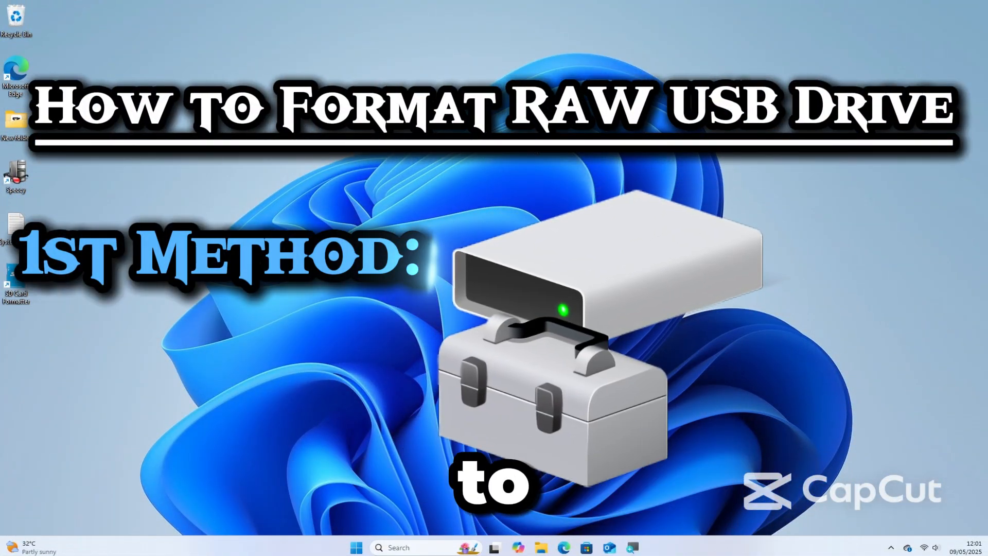
Launch Disk Management from the Win+X quick link menu
key("Win+X")
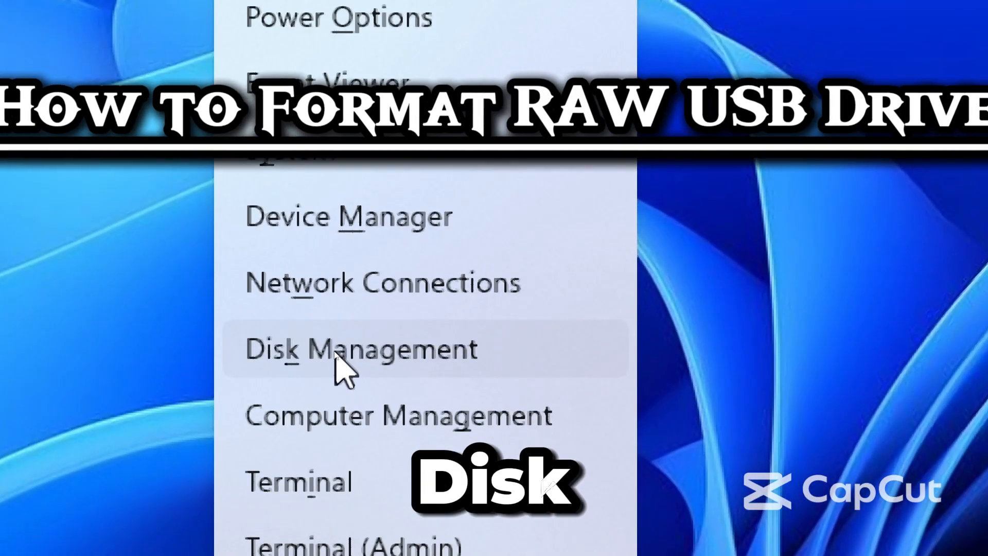
left_click(333, 349)
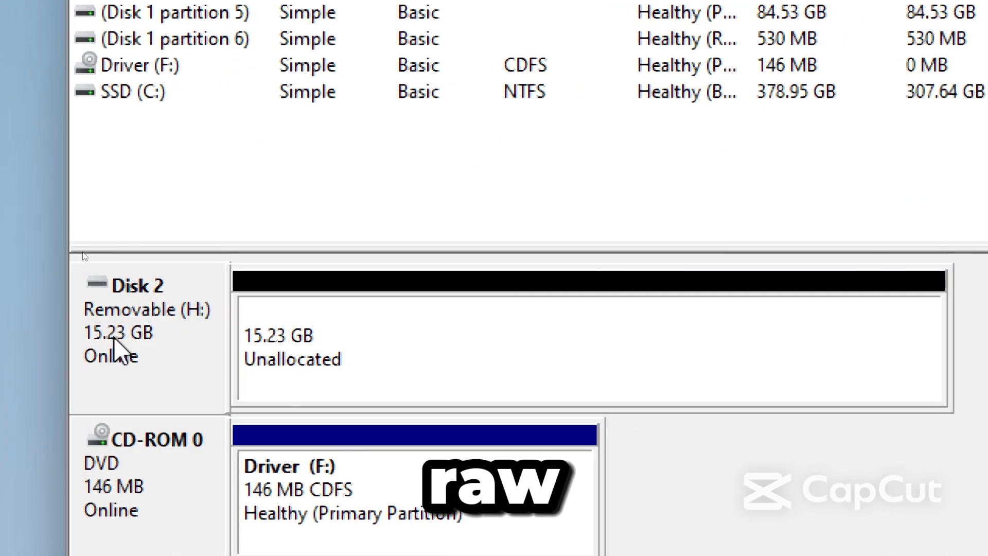
mouse_move(94, 365)
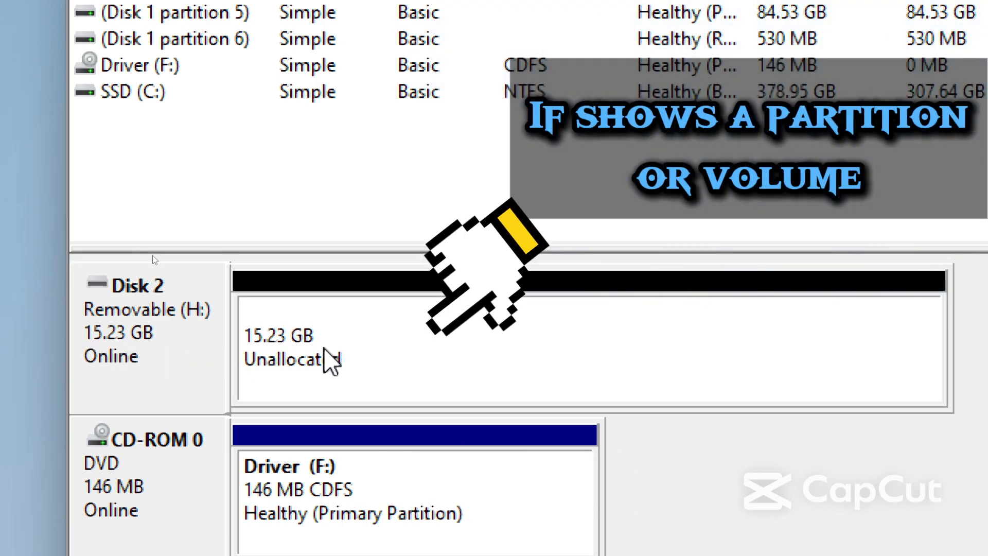
mouse_move(300, 383)
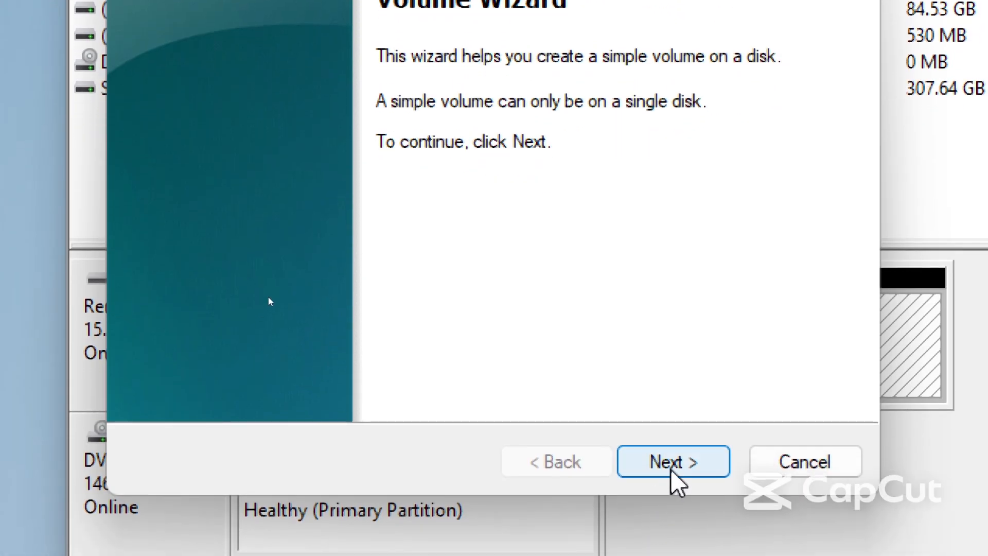
Advance the New Simple Volume wizard with the full 15598 MB size and drive letter G
left_click(673, 462)
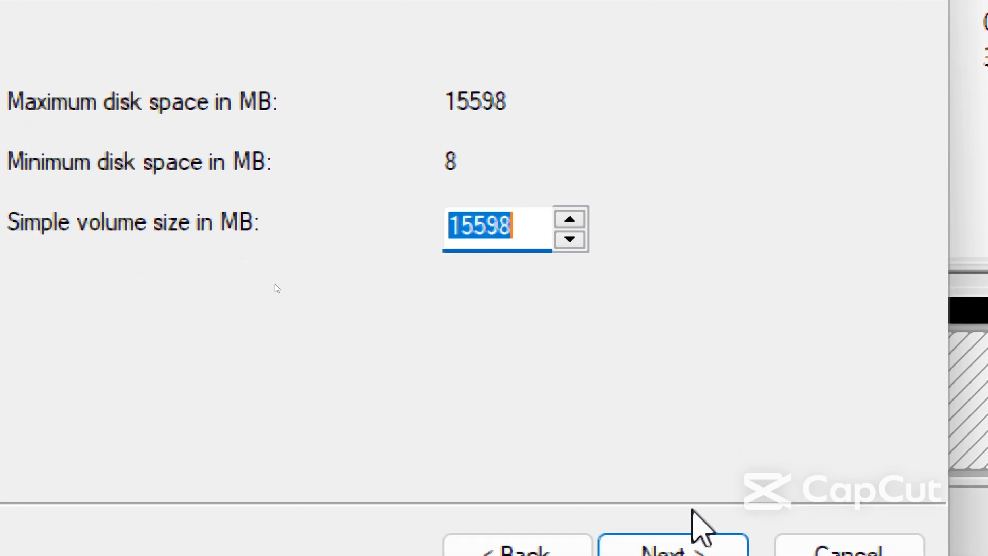
left_click(666, 555)
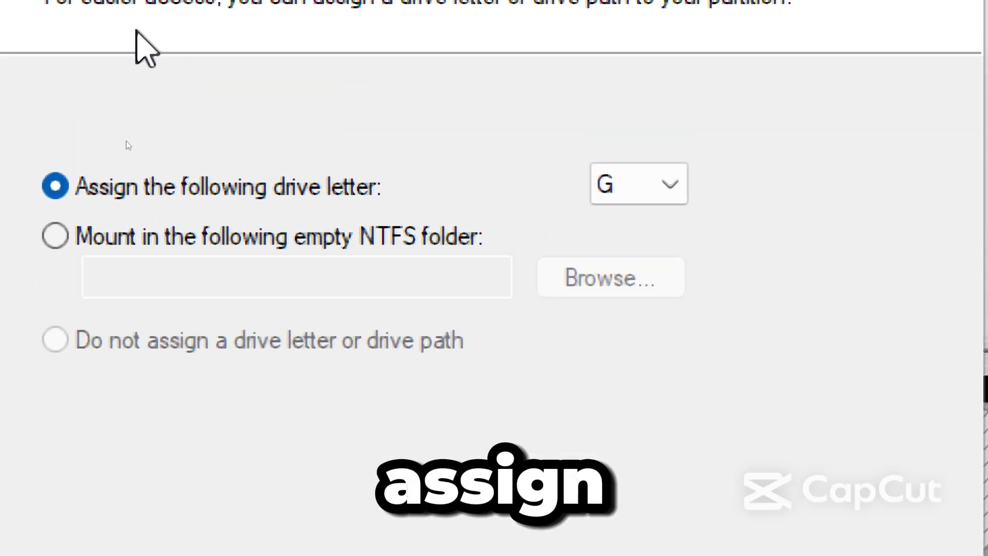
left_click(665, 183)
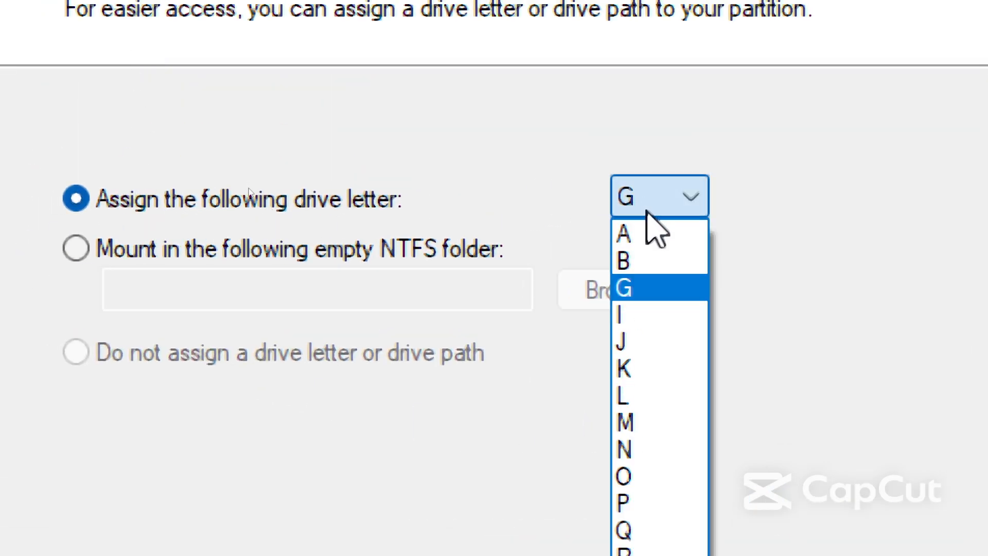
left_click(623, 288)
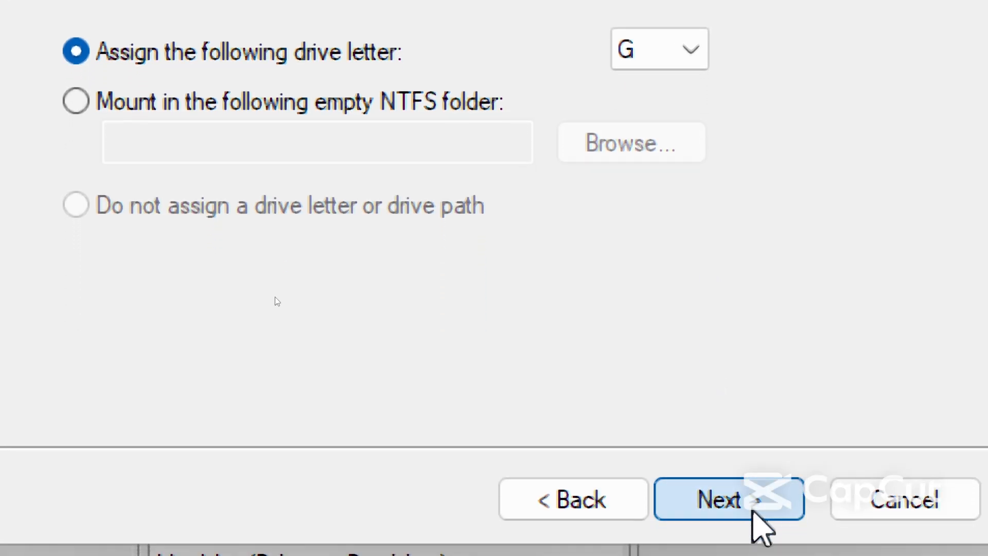
Keep NTFS, default allocation and label New Volume with quick format on, reaching the summary
left_click(724, 501)
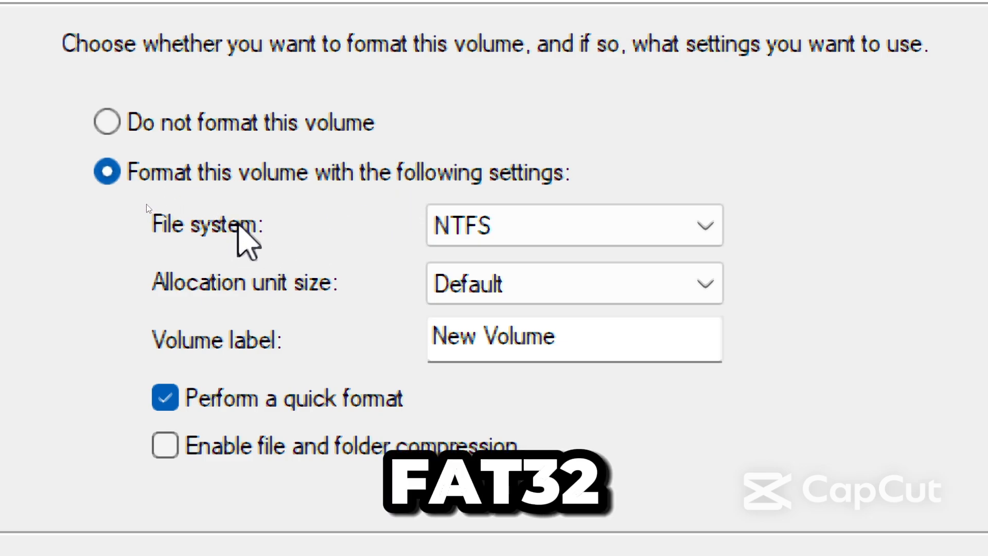
left_click(704, 238)
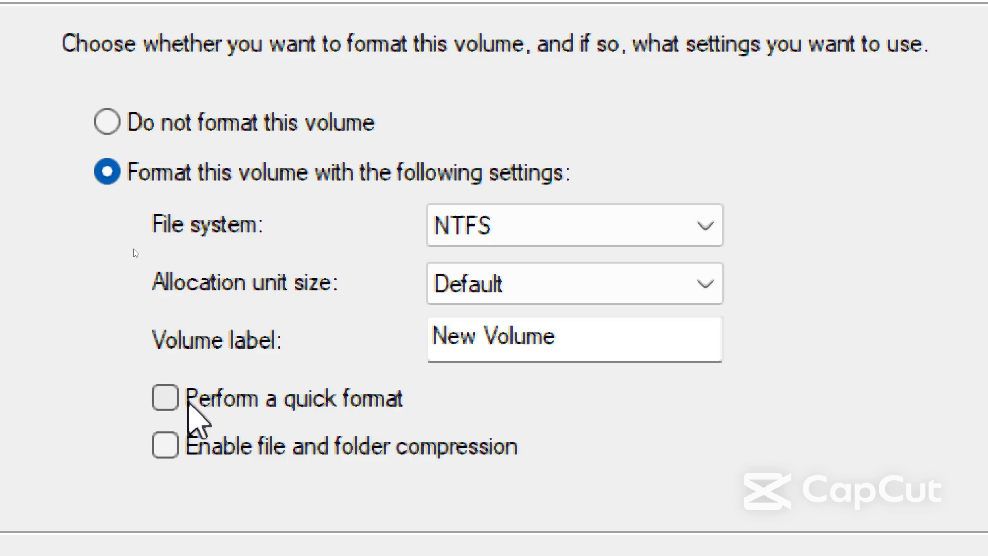
left_click(164, 397)
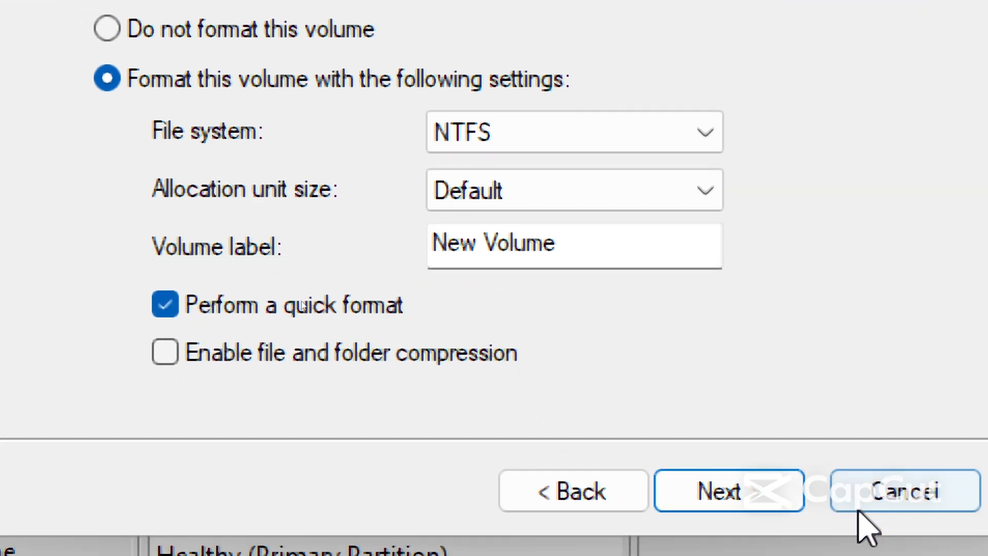
left_click(718, 491)
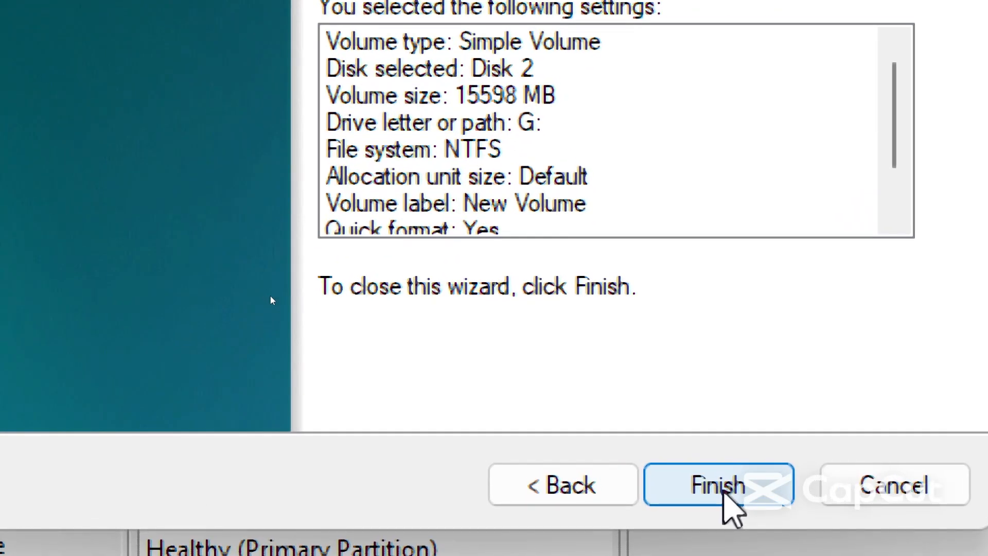
Finish the wizard to create New Volume (G:) and open the new drive in File Explorer
left_click(719, 485)
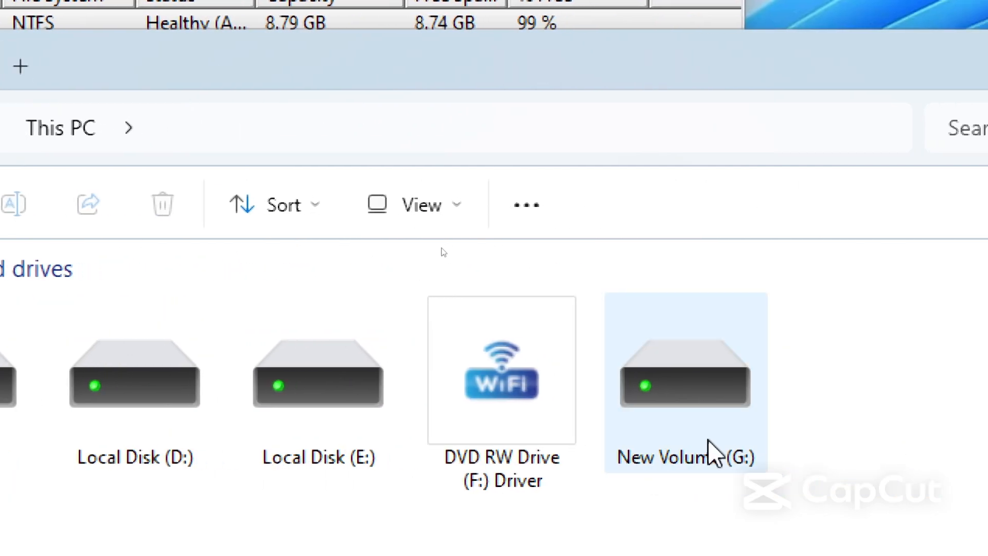
double_click(682, 377)
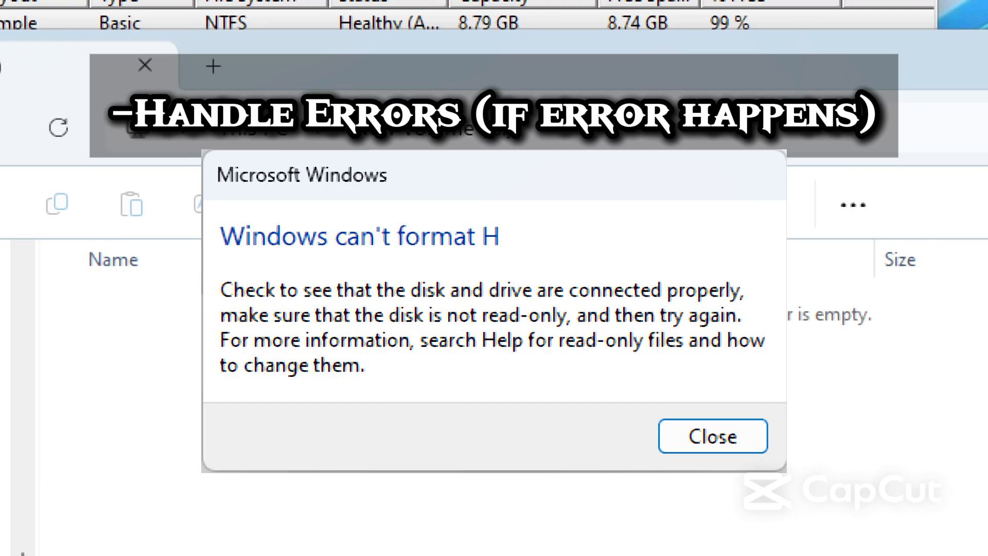
Dismiss the 'Windows can't format H' error dialog
left_click(712, 437)
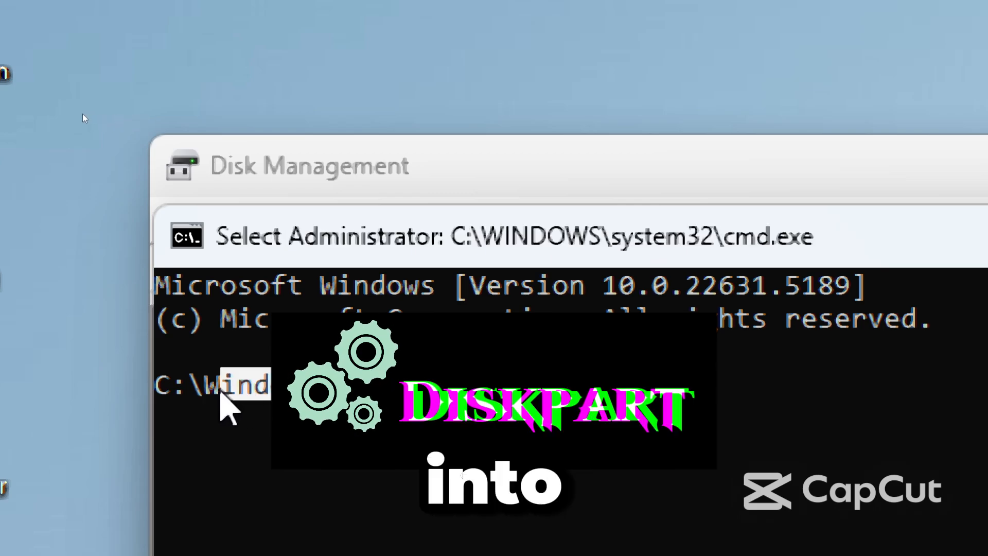
Start DiskPart from the administrator Command Prompt
type("diskpa")
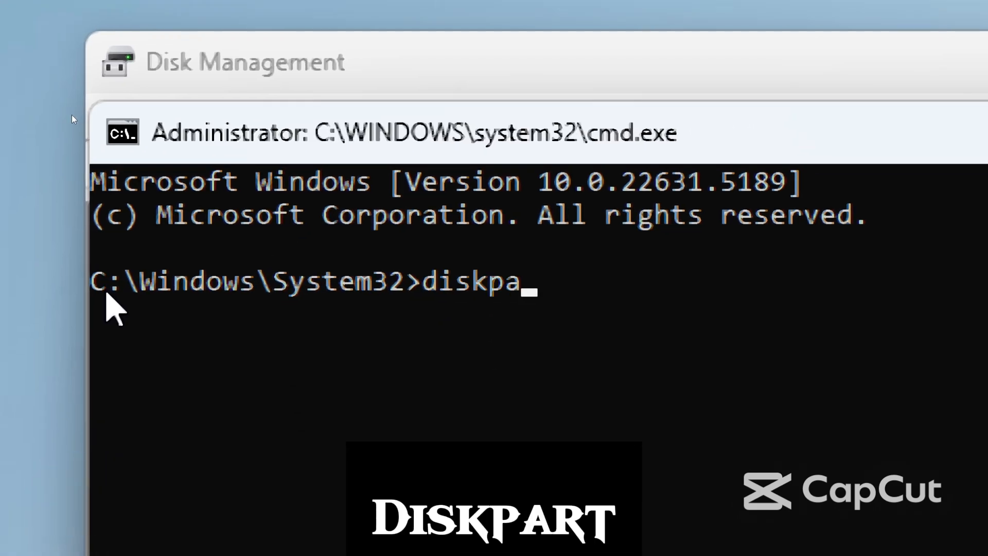
type("rt")
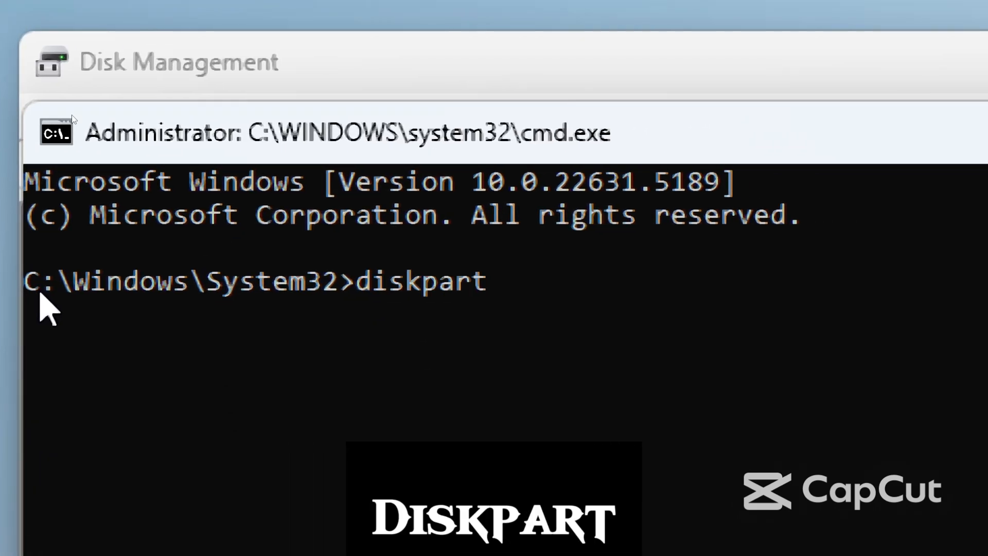
key("Enter")
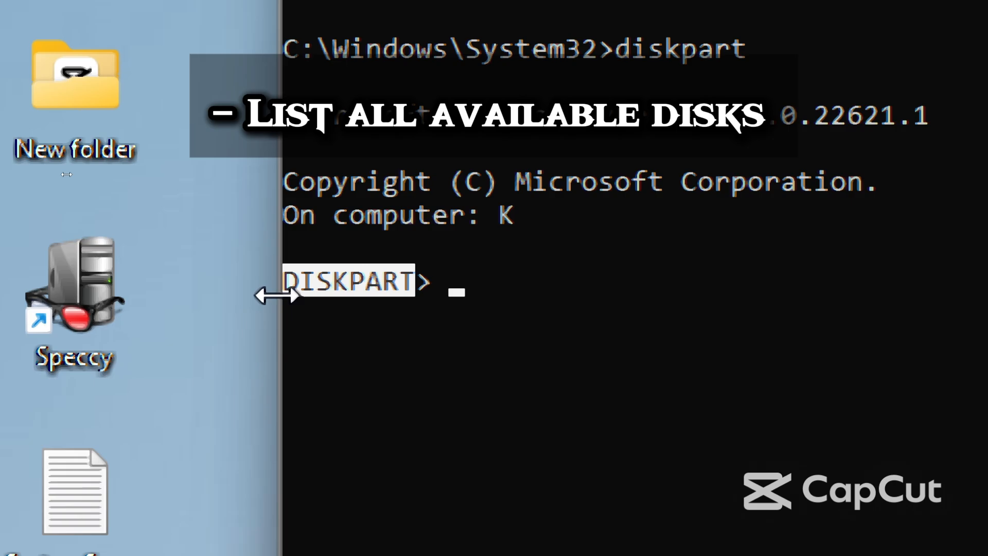
List the disks with 'list disk' and select the 15 GB Disk 2
type("list")
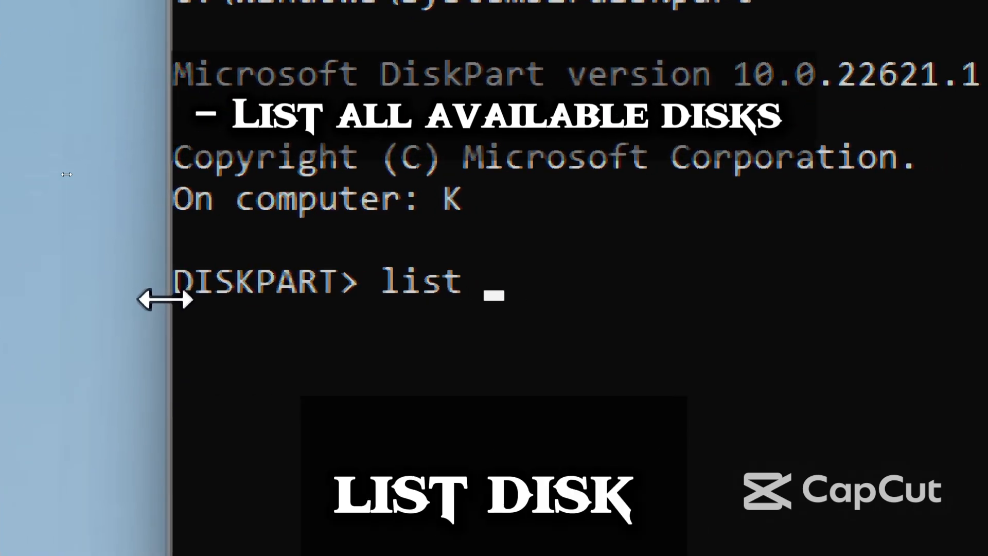
type("disk")
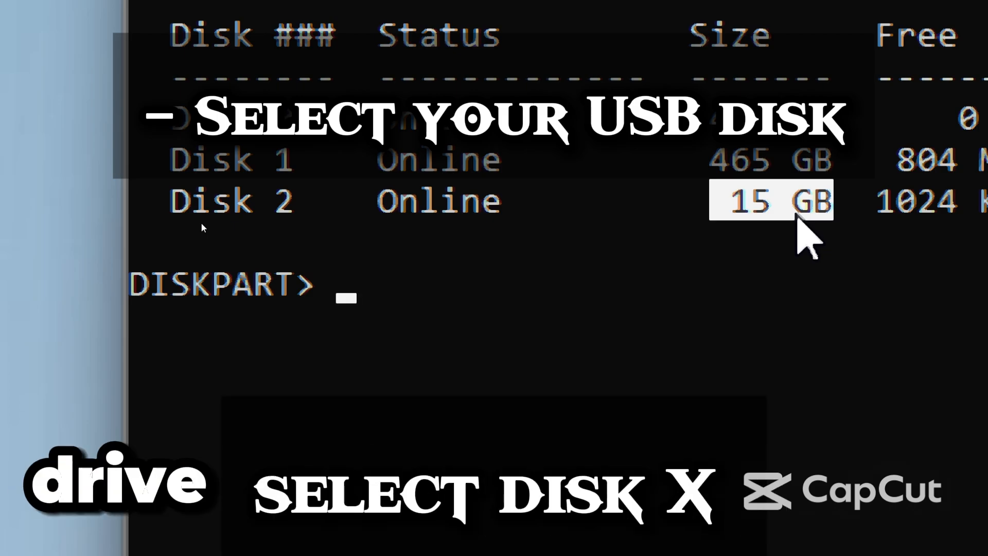
type("select disk 2")
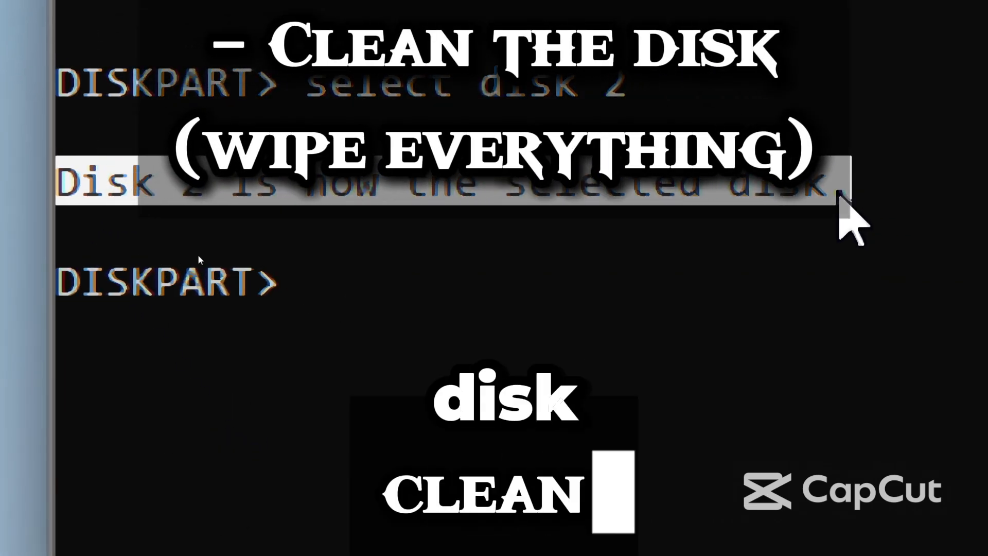
Clean Disk 2 with the 'clean' command, wiping the USB disk
type("clean")
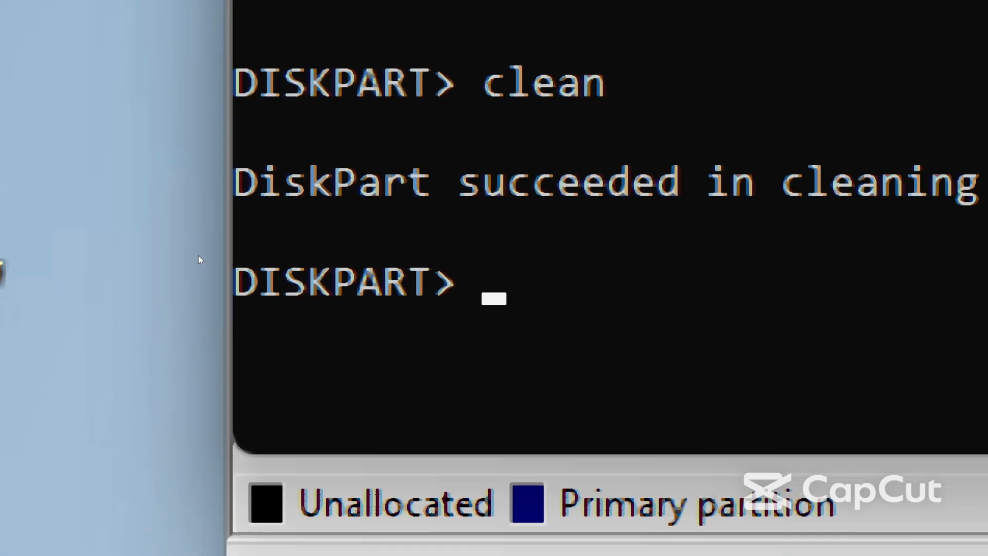
mouse_move(333, 225)
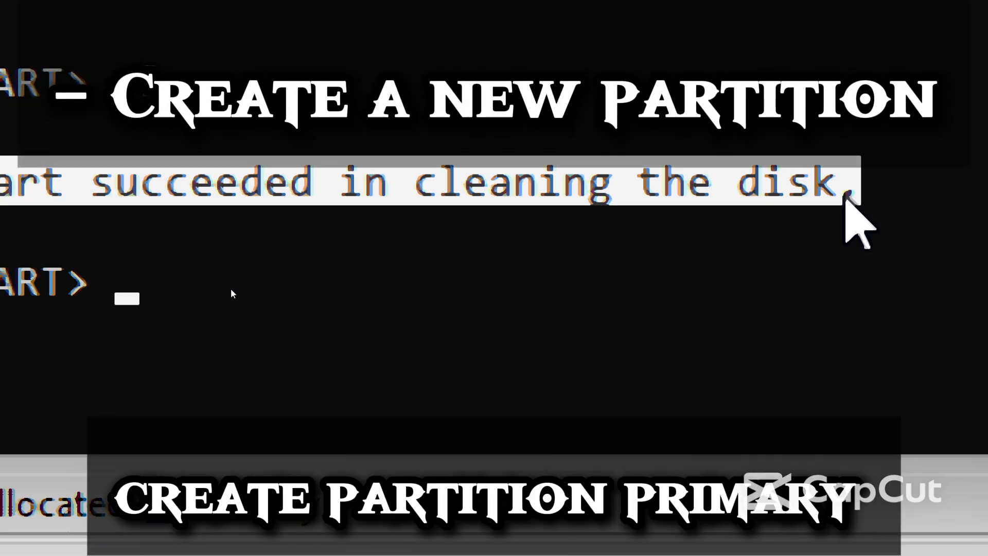
Create a primary partition on the cleaned USB disk with 'create partition primary'
type("create")
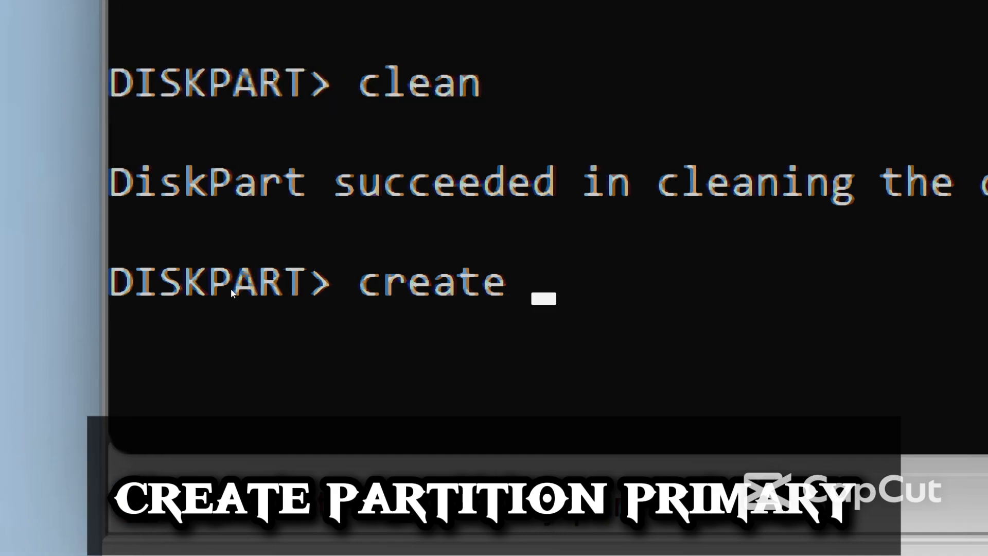
type("partition p")
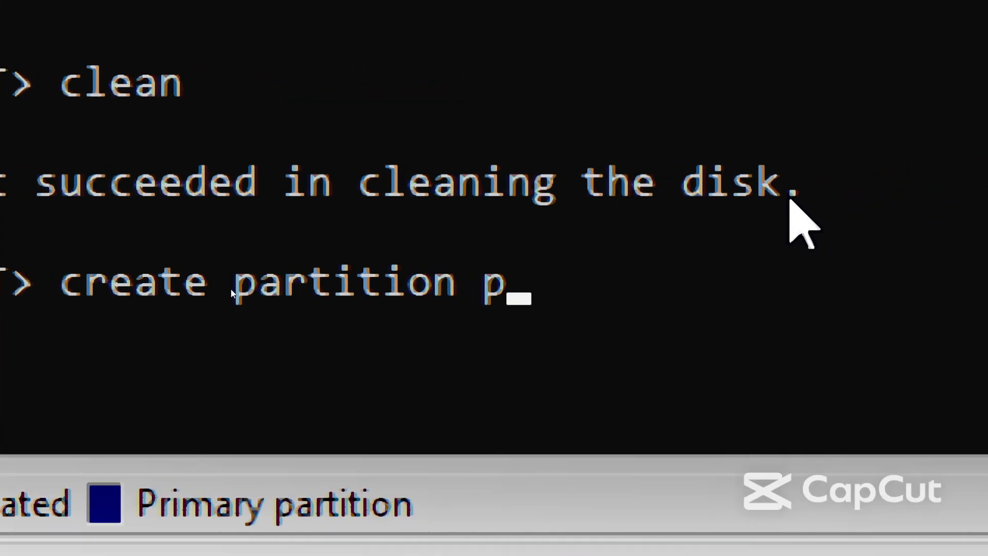
type("rimary")
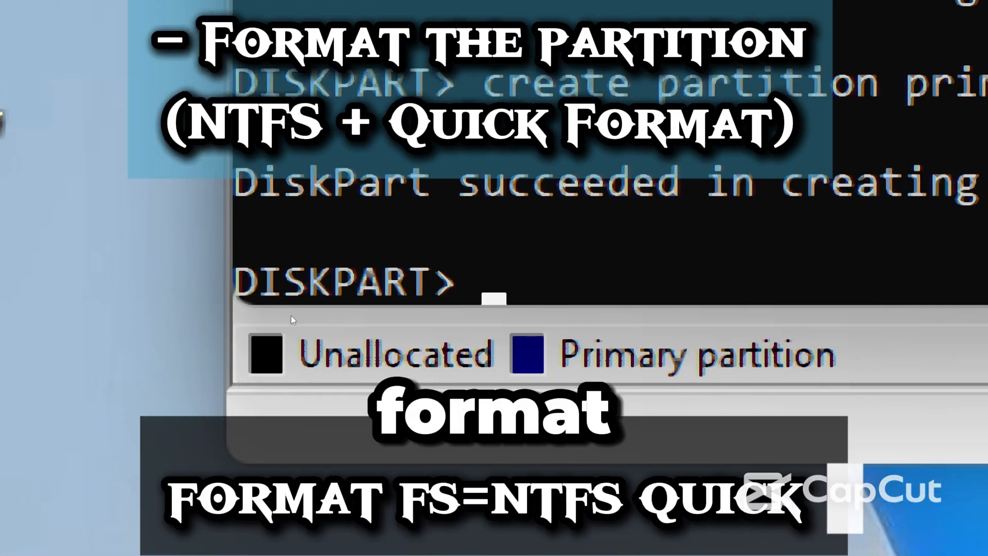
Enter the diskpart command 'format fs=ntfs quick' for the new primary partition
type("format")
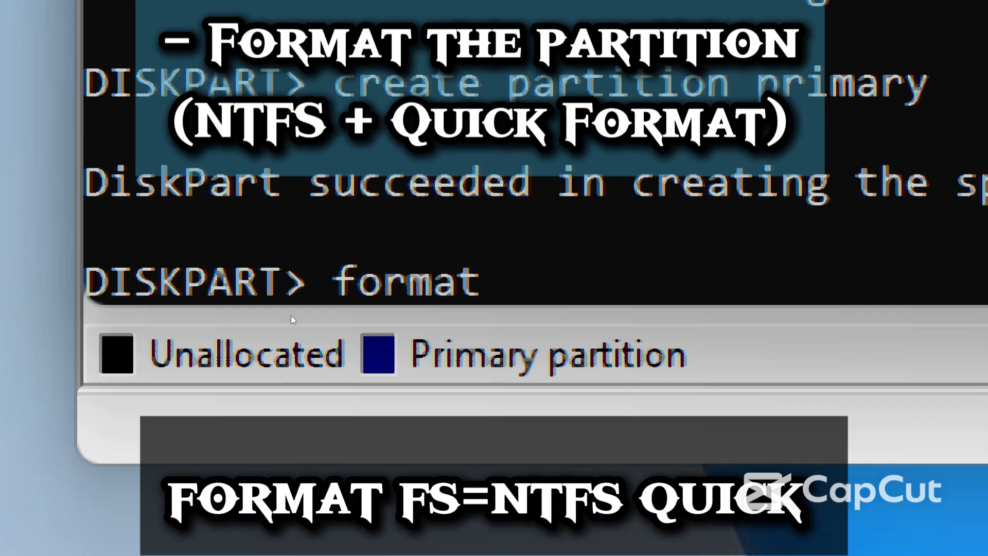
type("fs=ntfs qui")
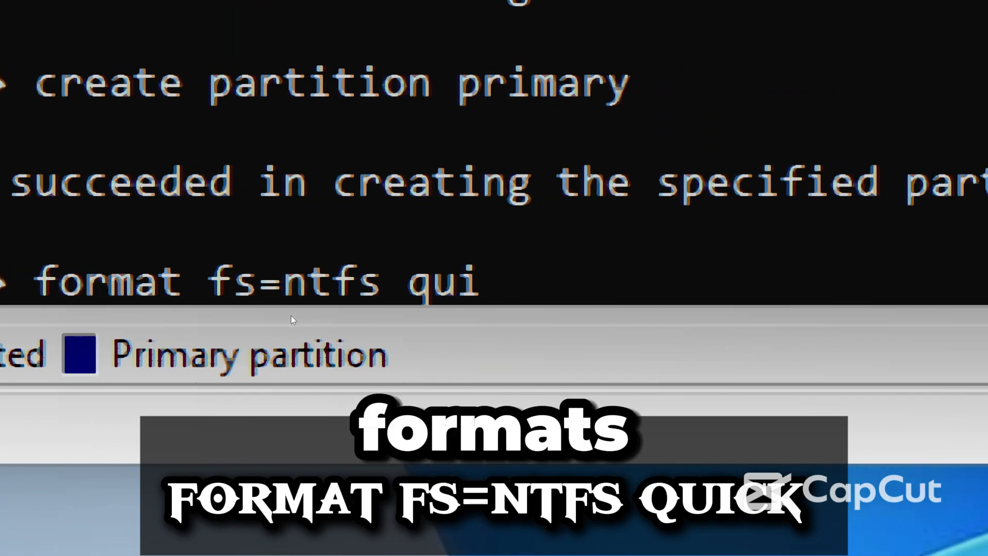
type("ck")
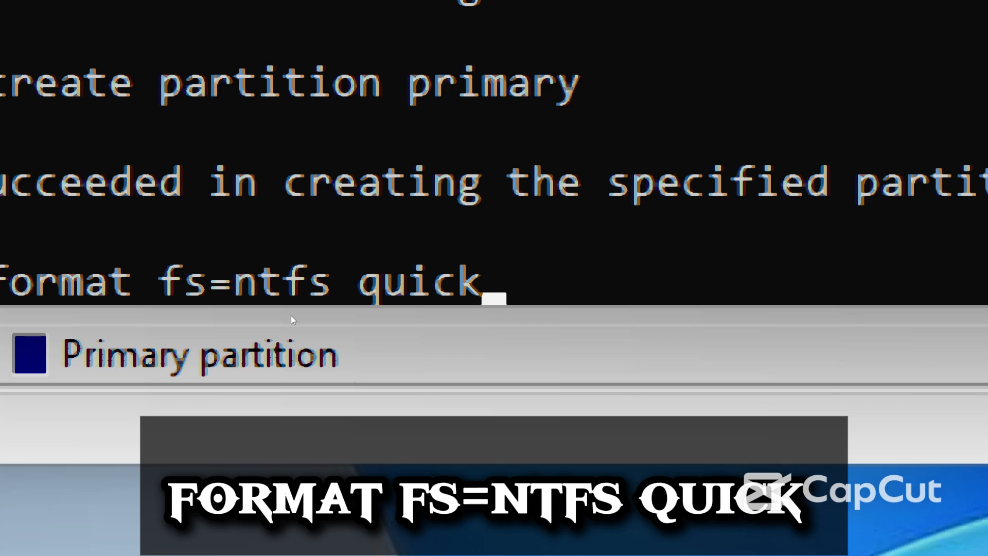